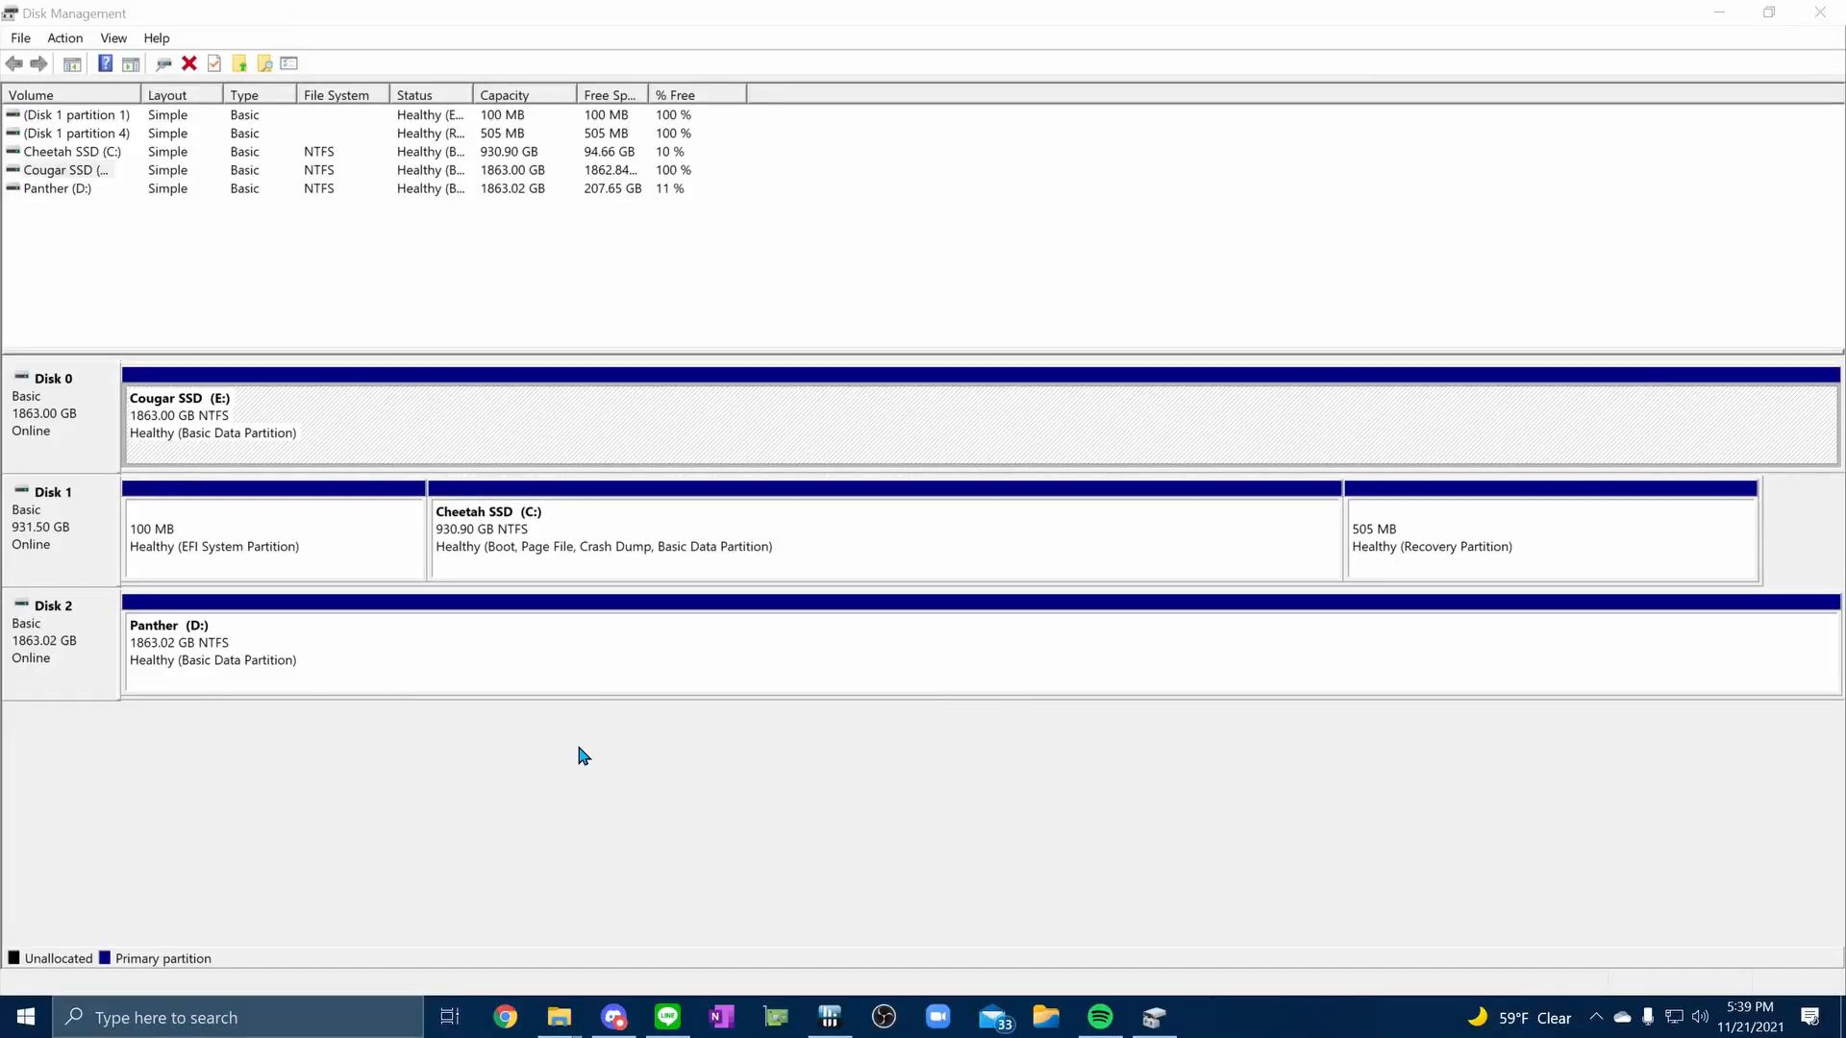
{"action": "mouse_move", "coordinate": [196, 327]}
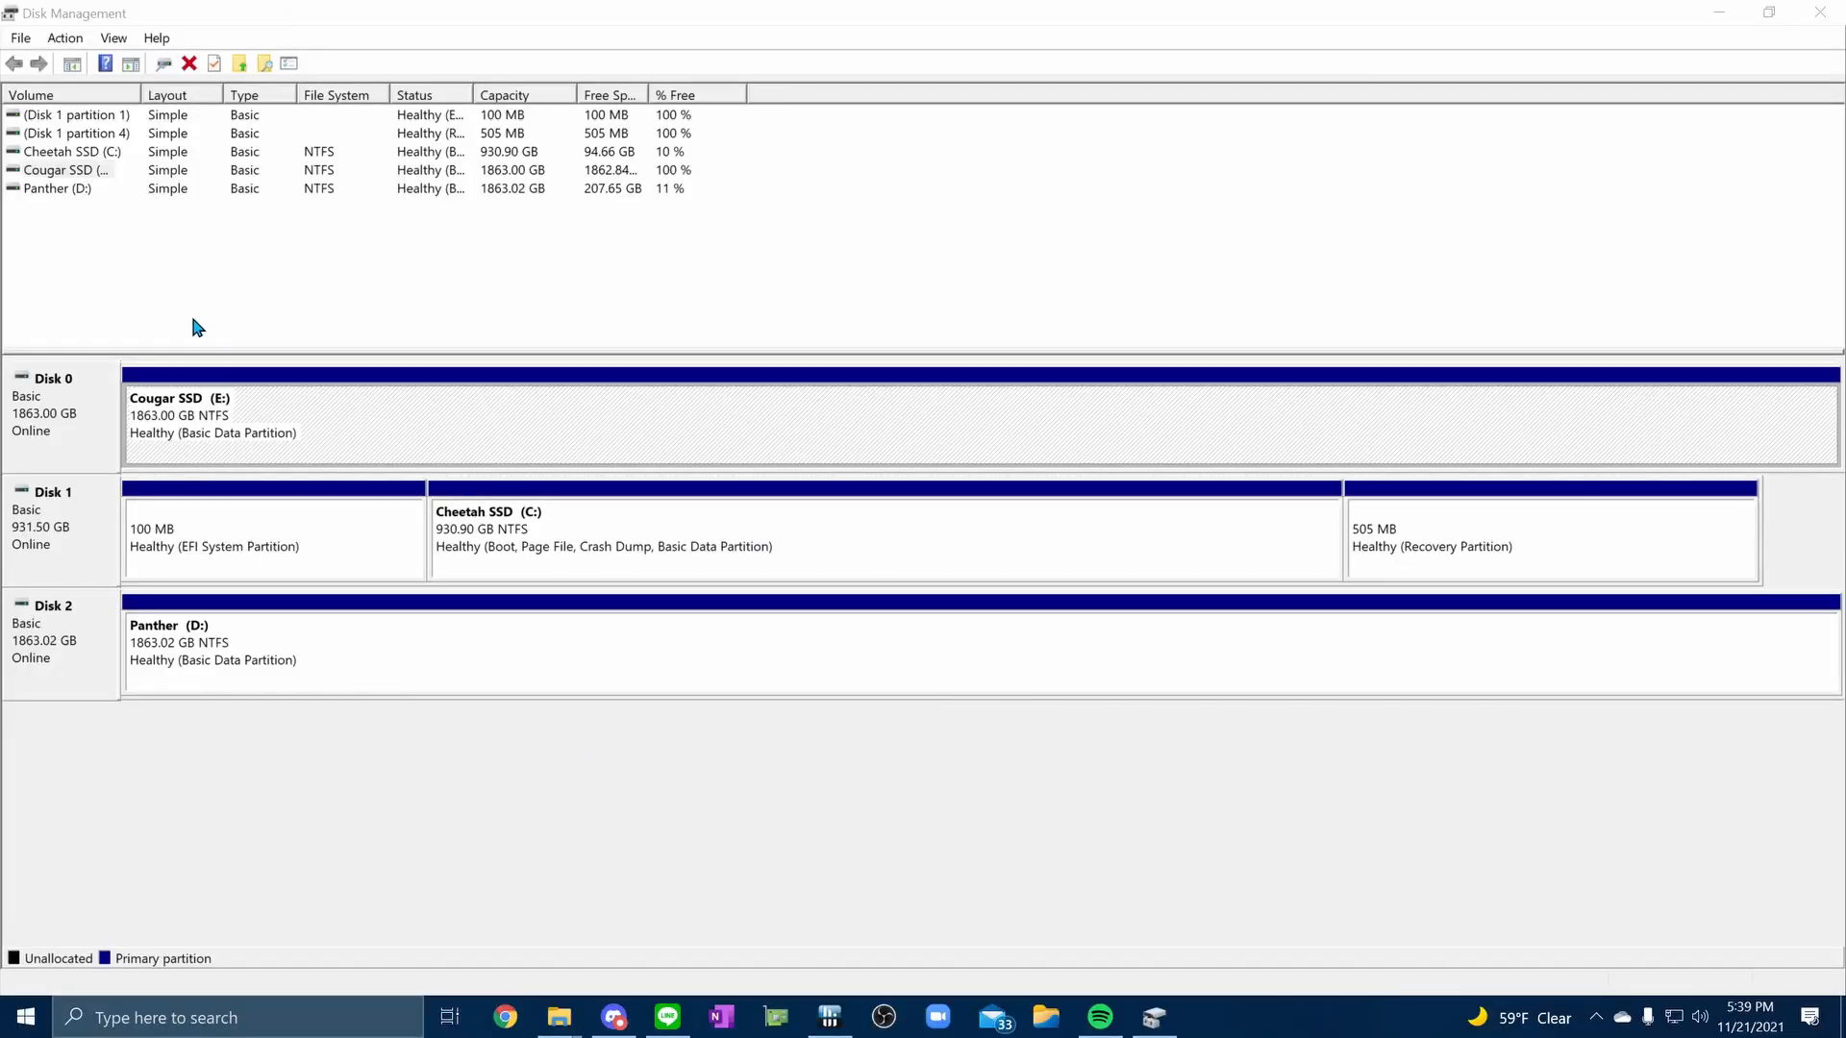
{"action": "mouse_move", "coordinate": [98, 403]}
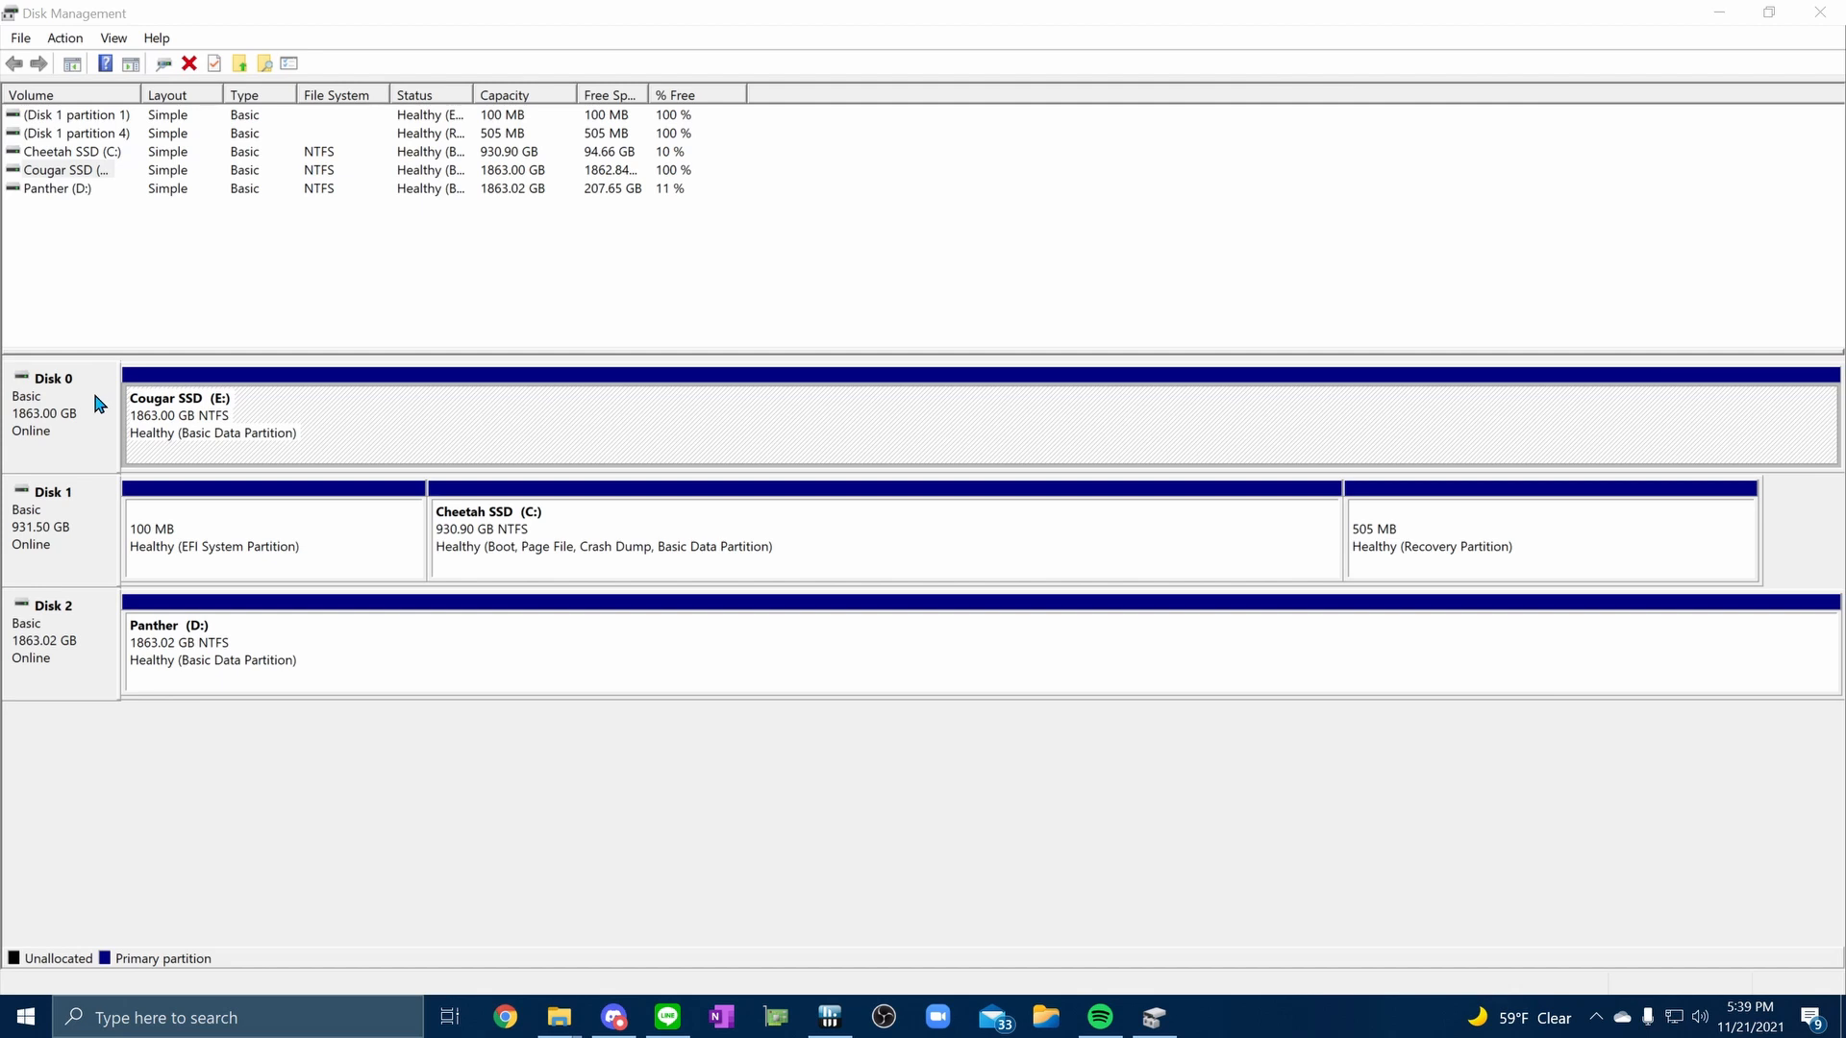
{"action": "mouse_move", "coordinate": [67, 400]}
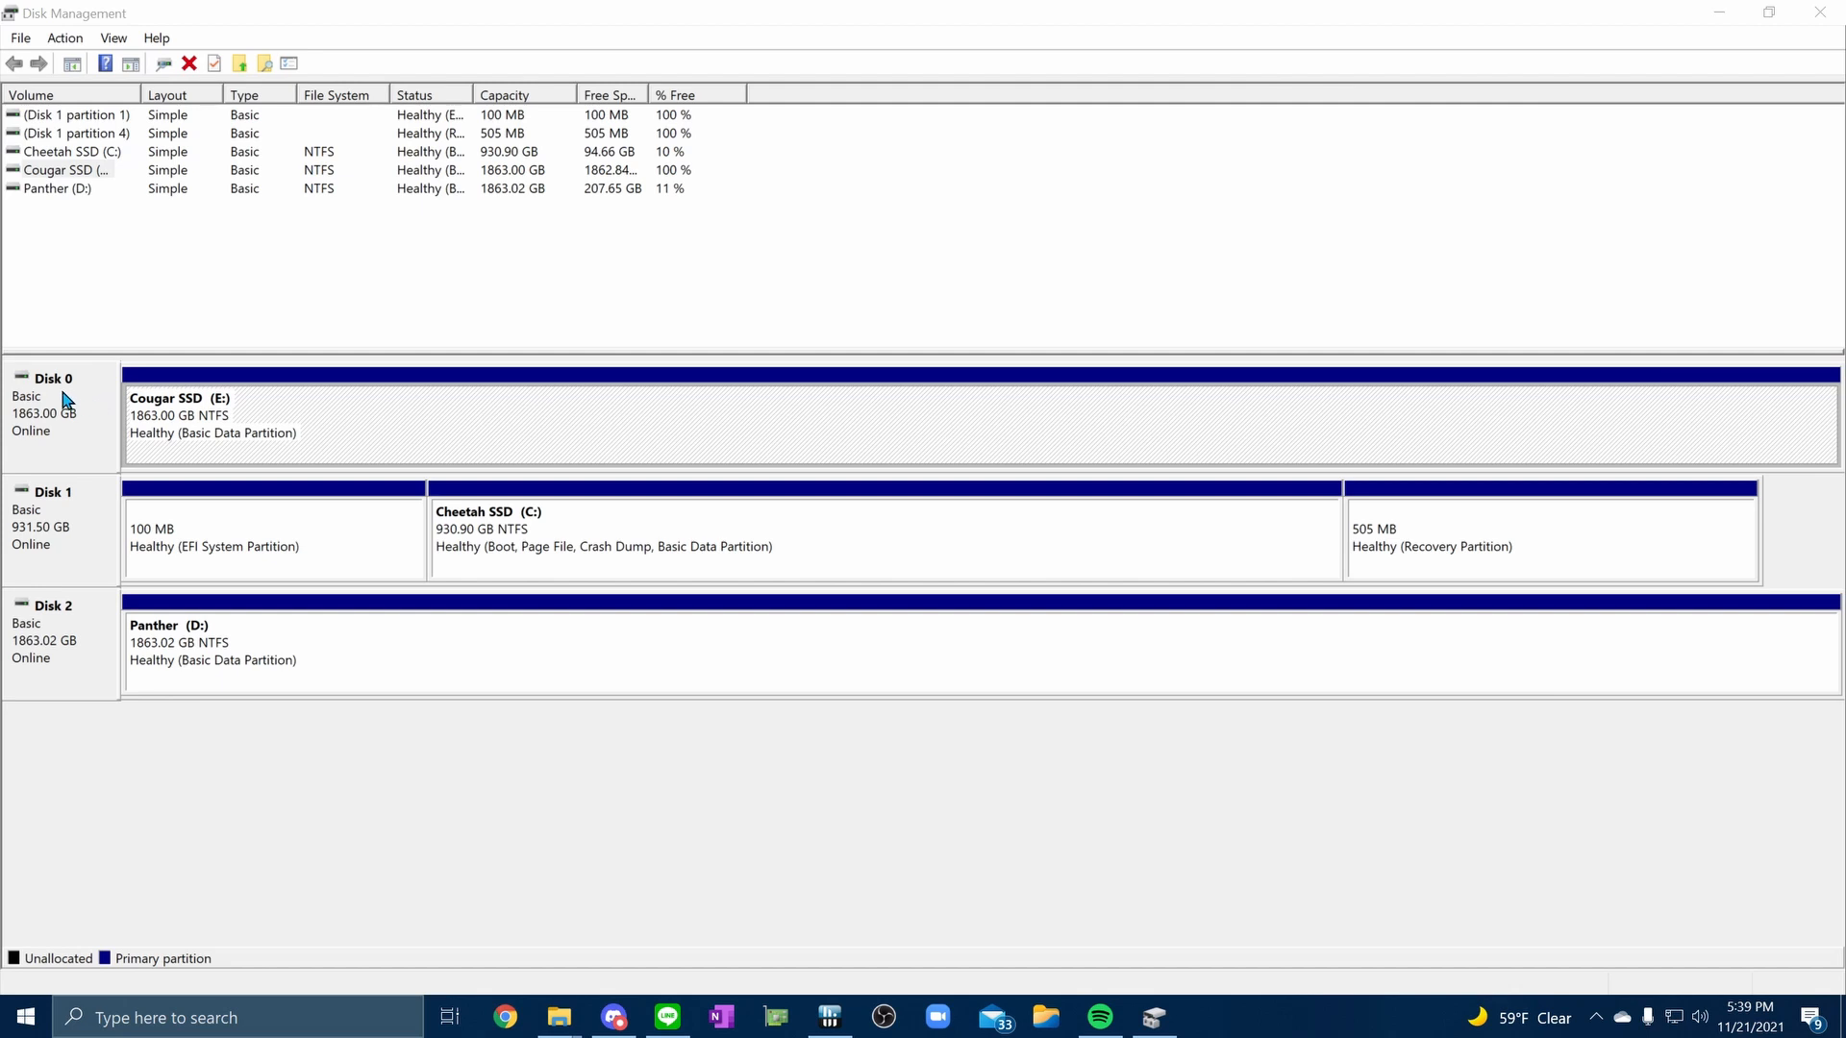
{"action": "mouse_move", "coordinate": [81, 398]}
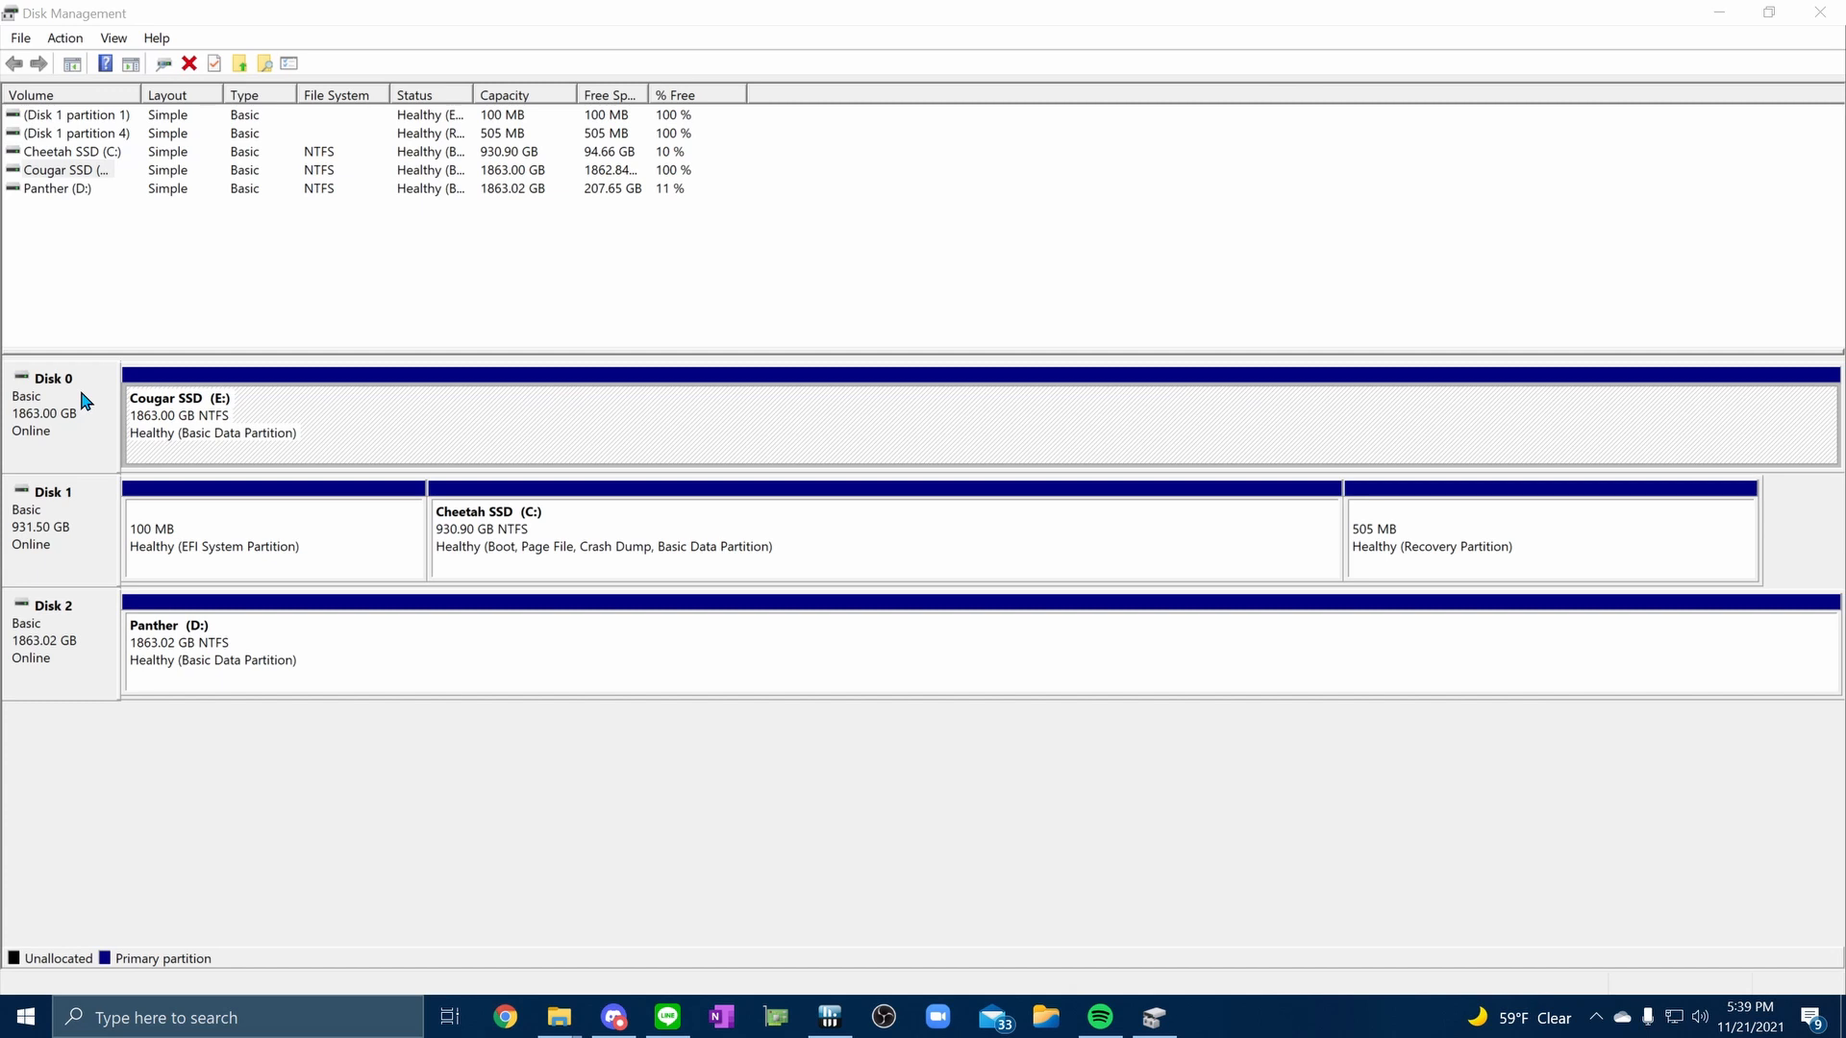
{"action": "mouse_move", "coordinate": [365, 421]}
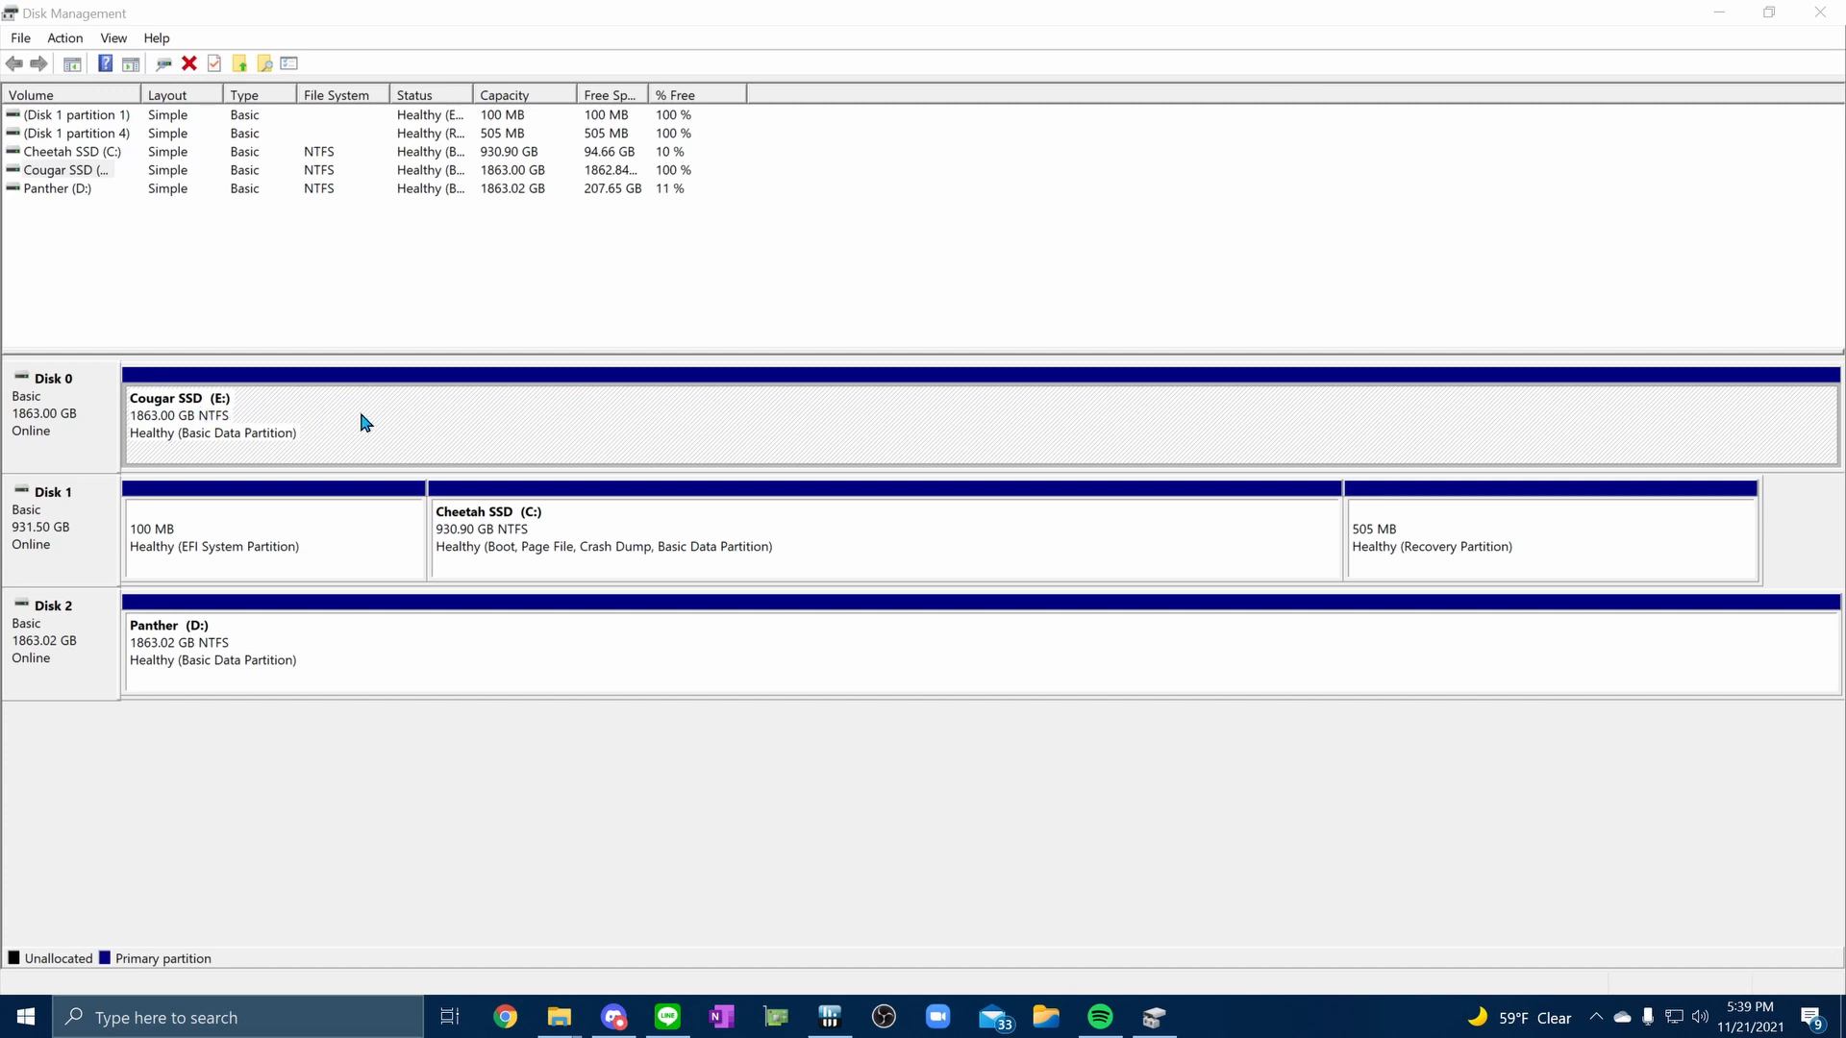
Review the Cougar SSD volume's format options without formatting, then view the drives in File Explorer
{"action": "right_click", "coordinate": [366, 421]}
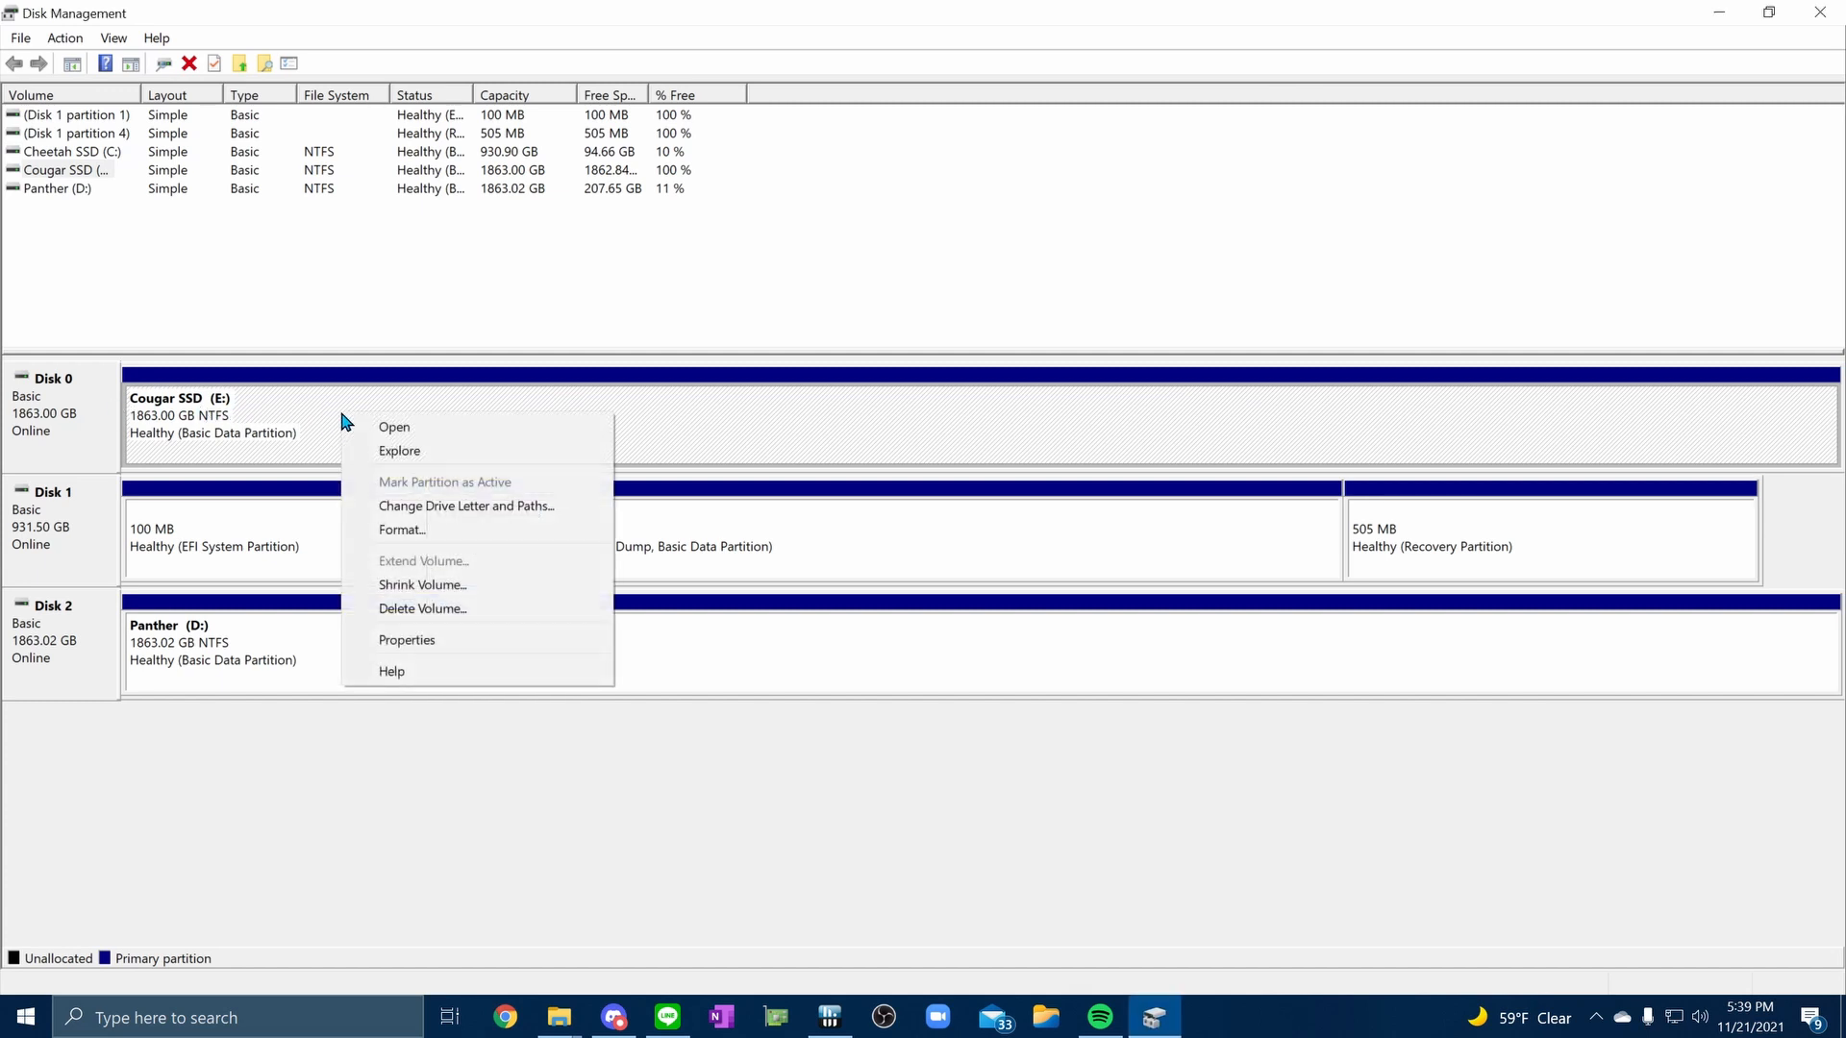
{"action": "mouse_move", "coordinate": [383, 481]}
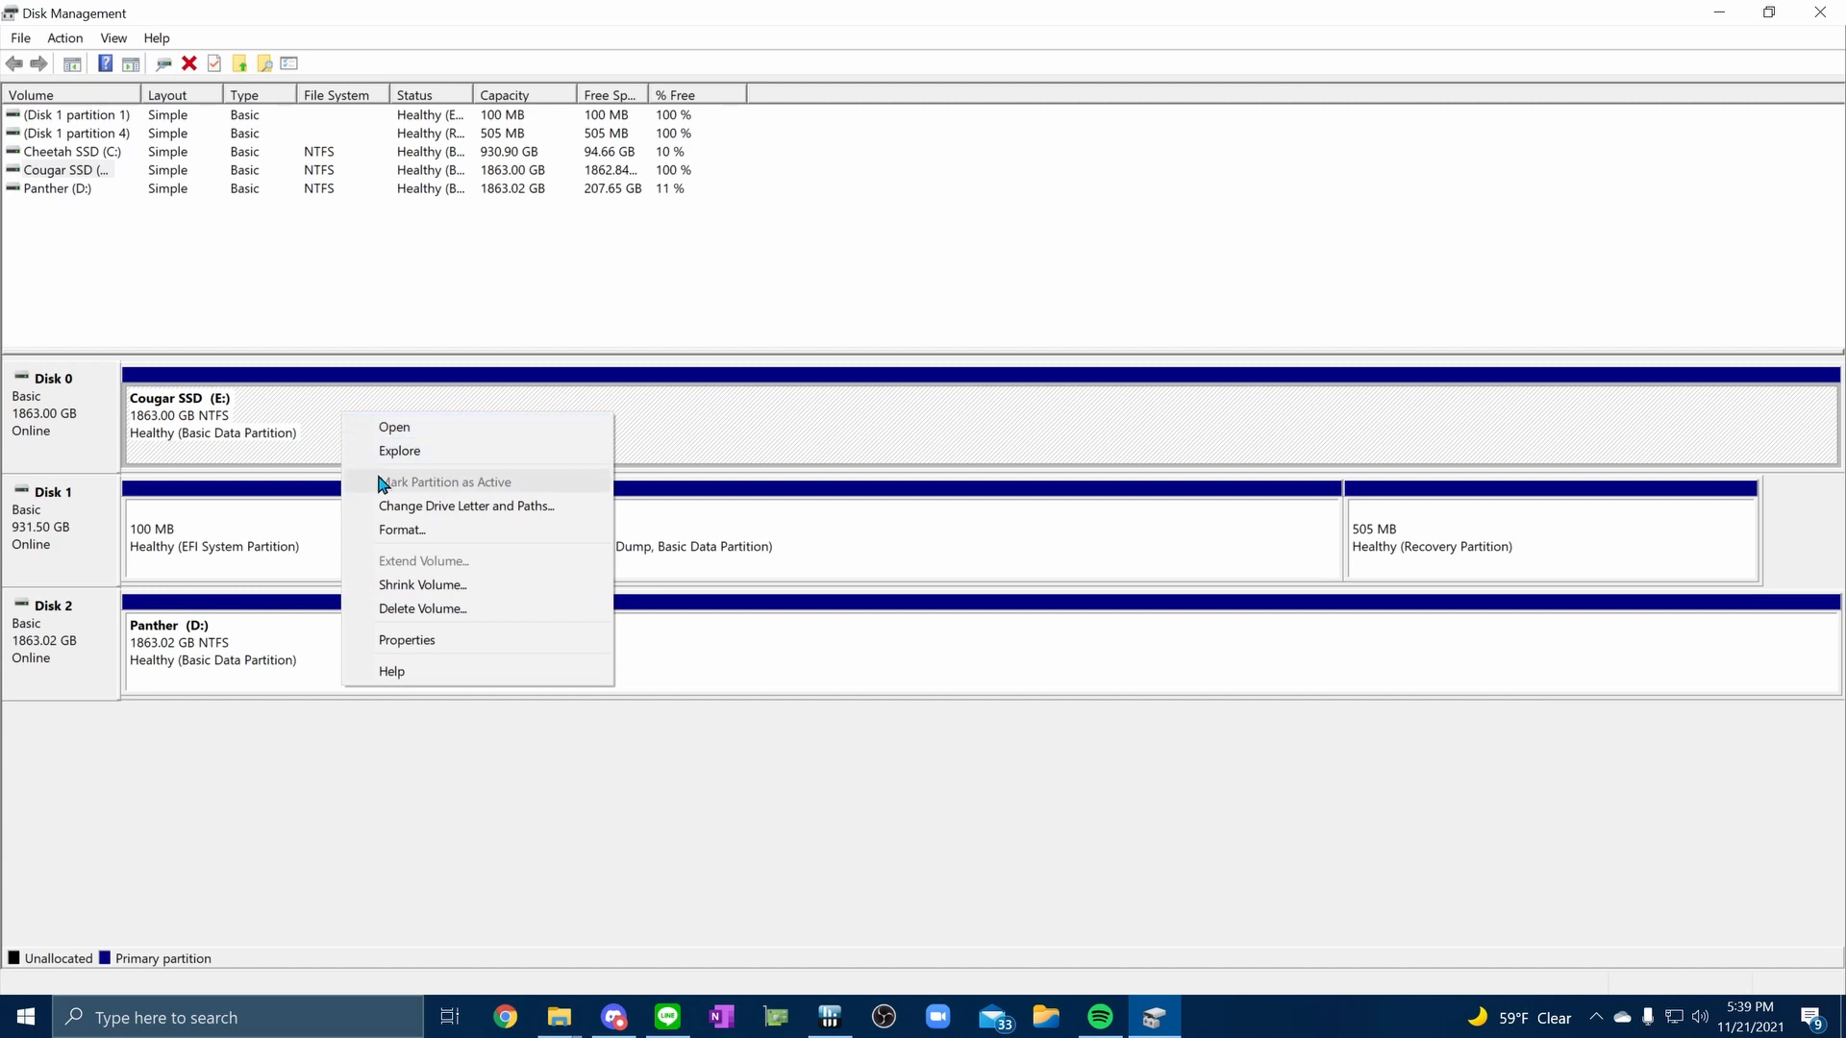
{"action": "mouse_move", "coordinate": [407, 536]}
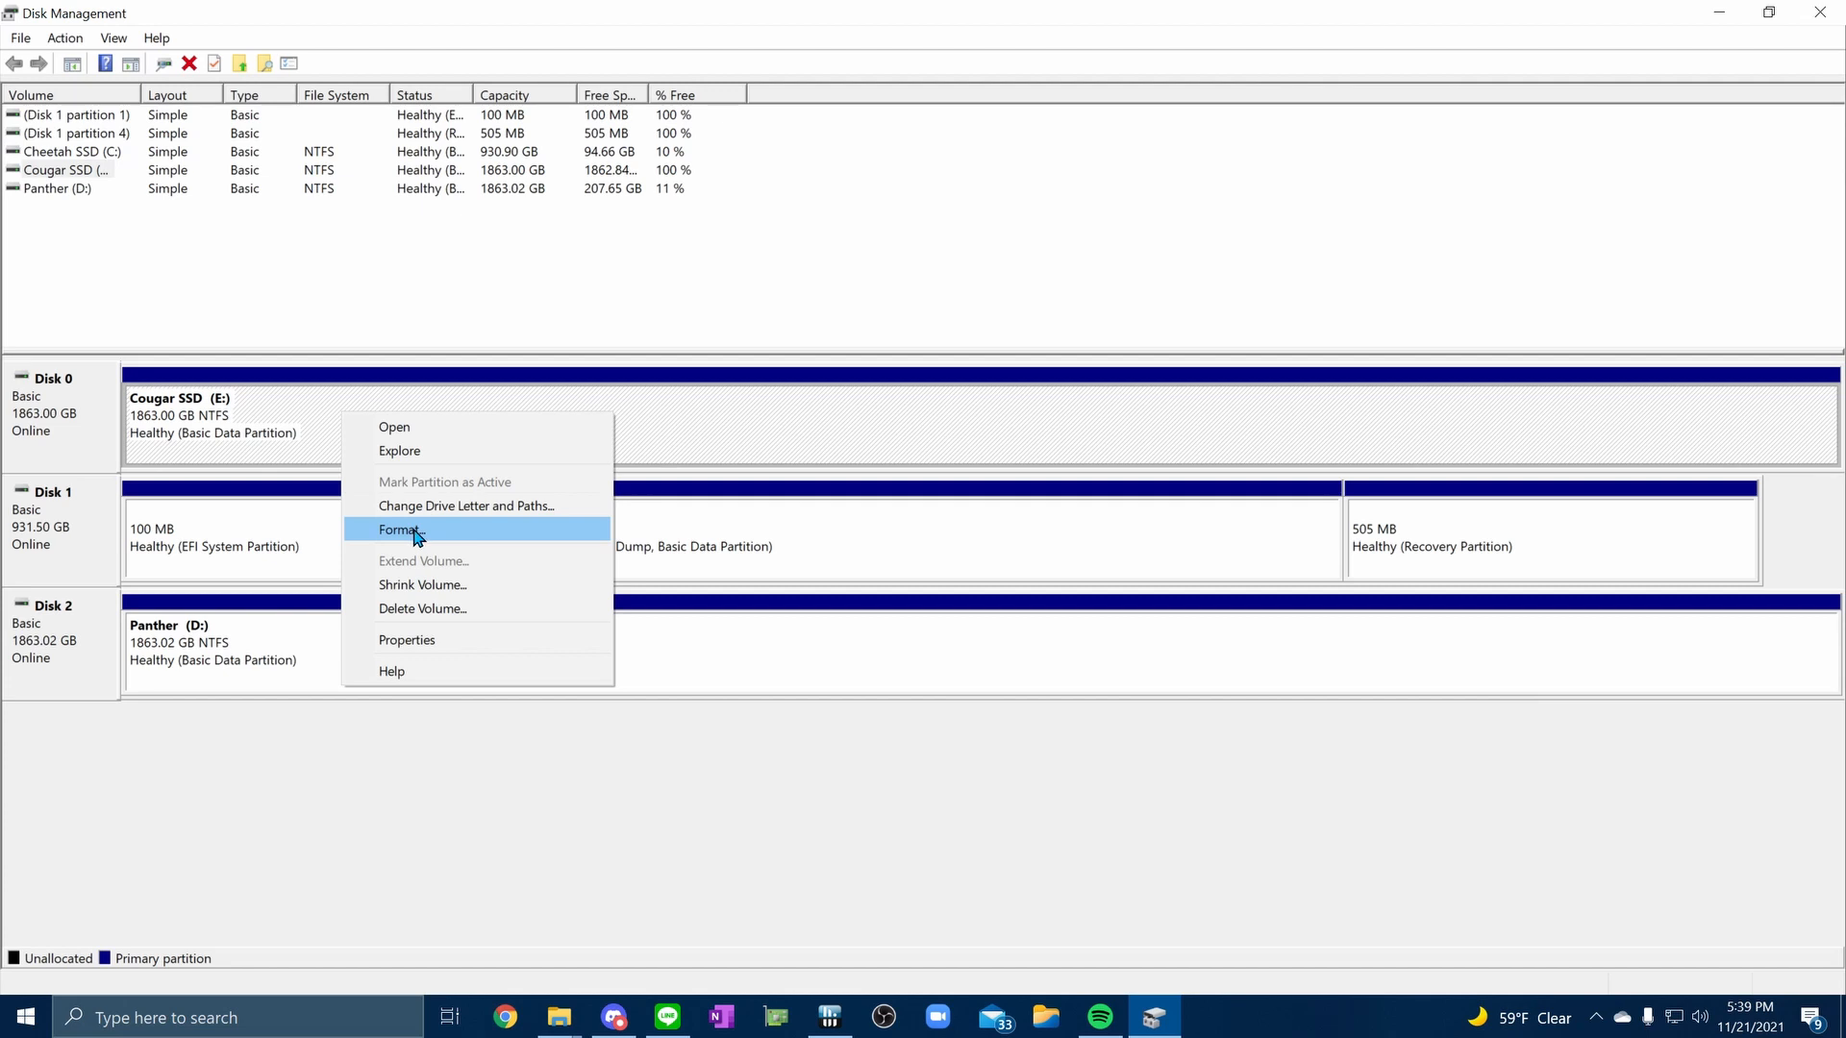
{"action": "mouse_move", "coordinate": [438, 538]}
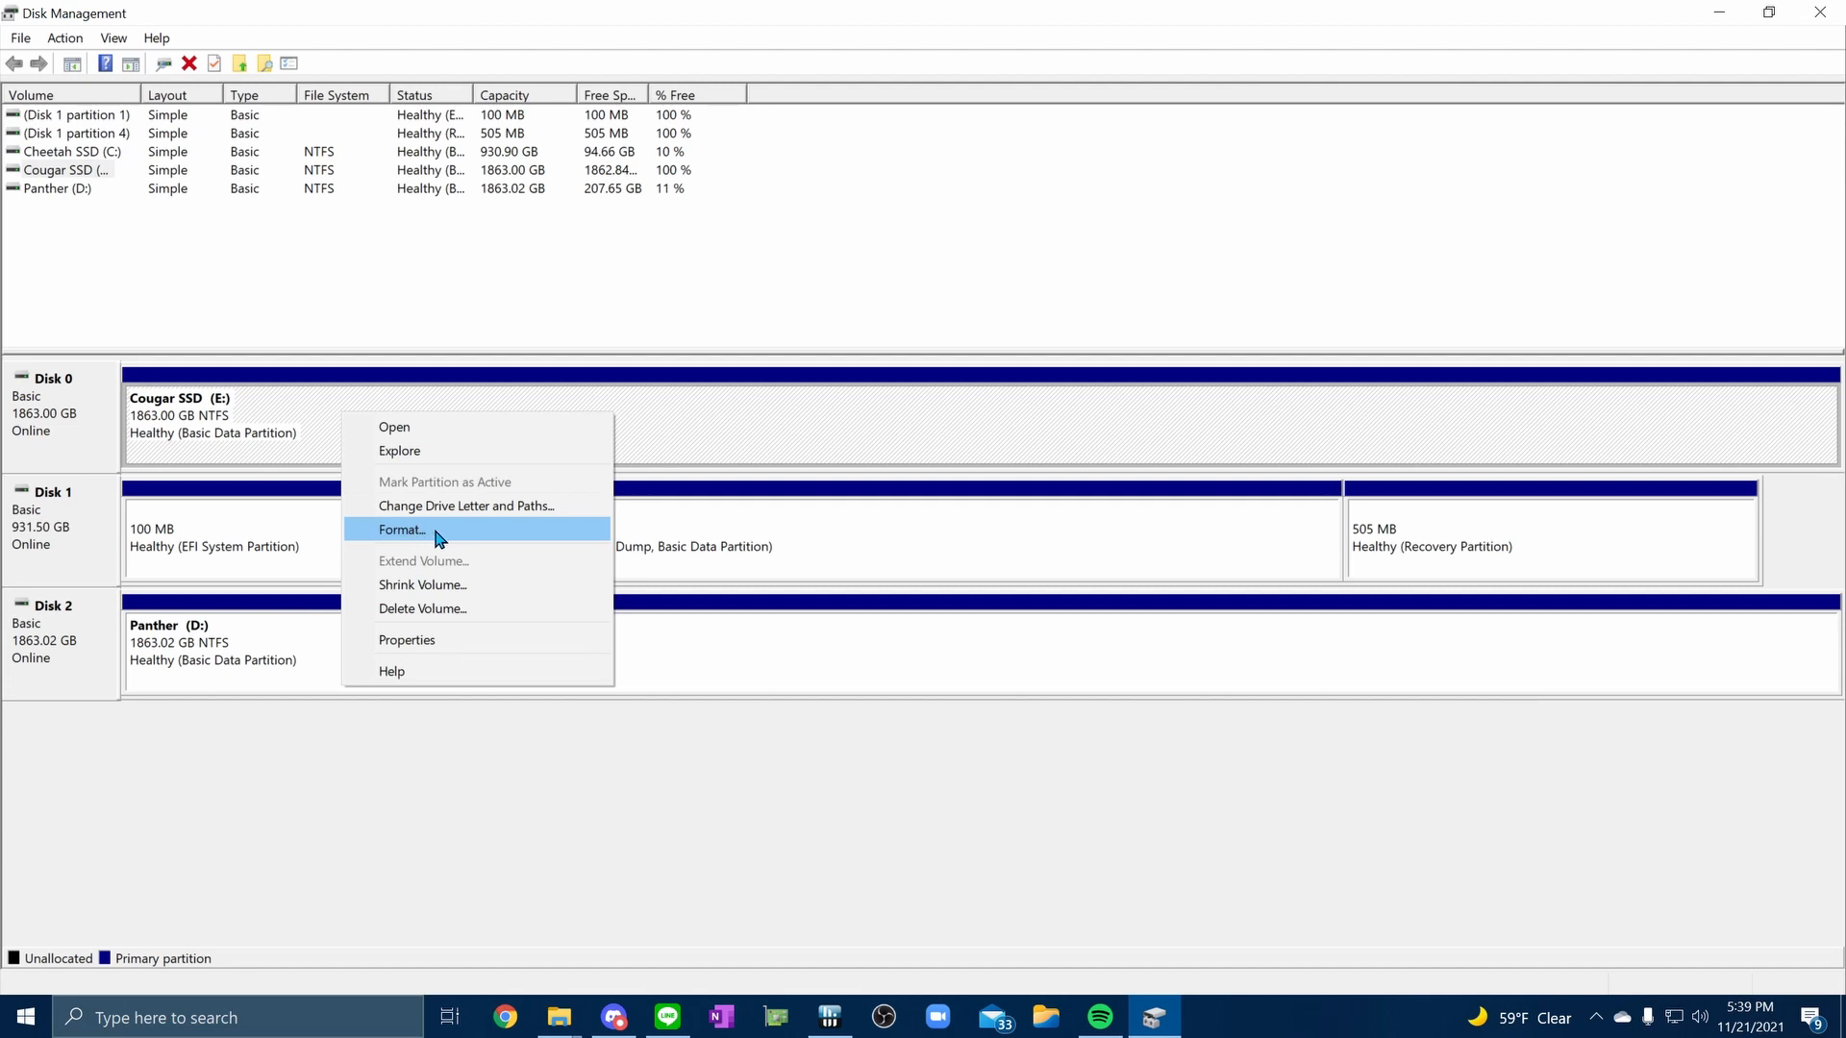
{"action": "left_click", "coordinate": [401, 530]}
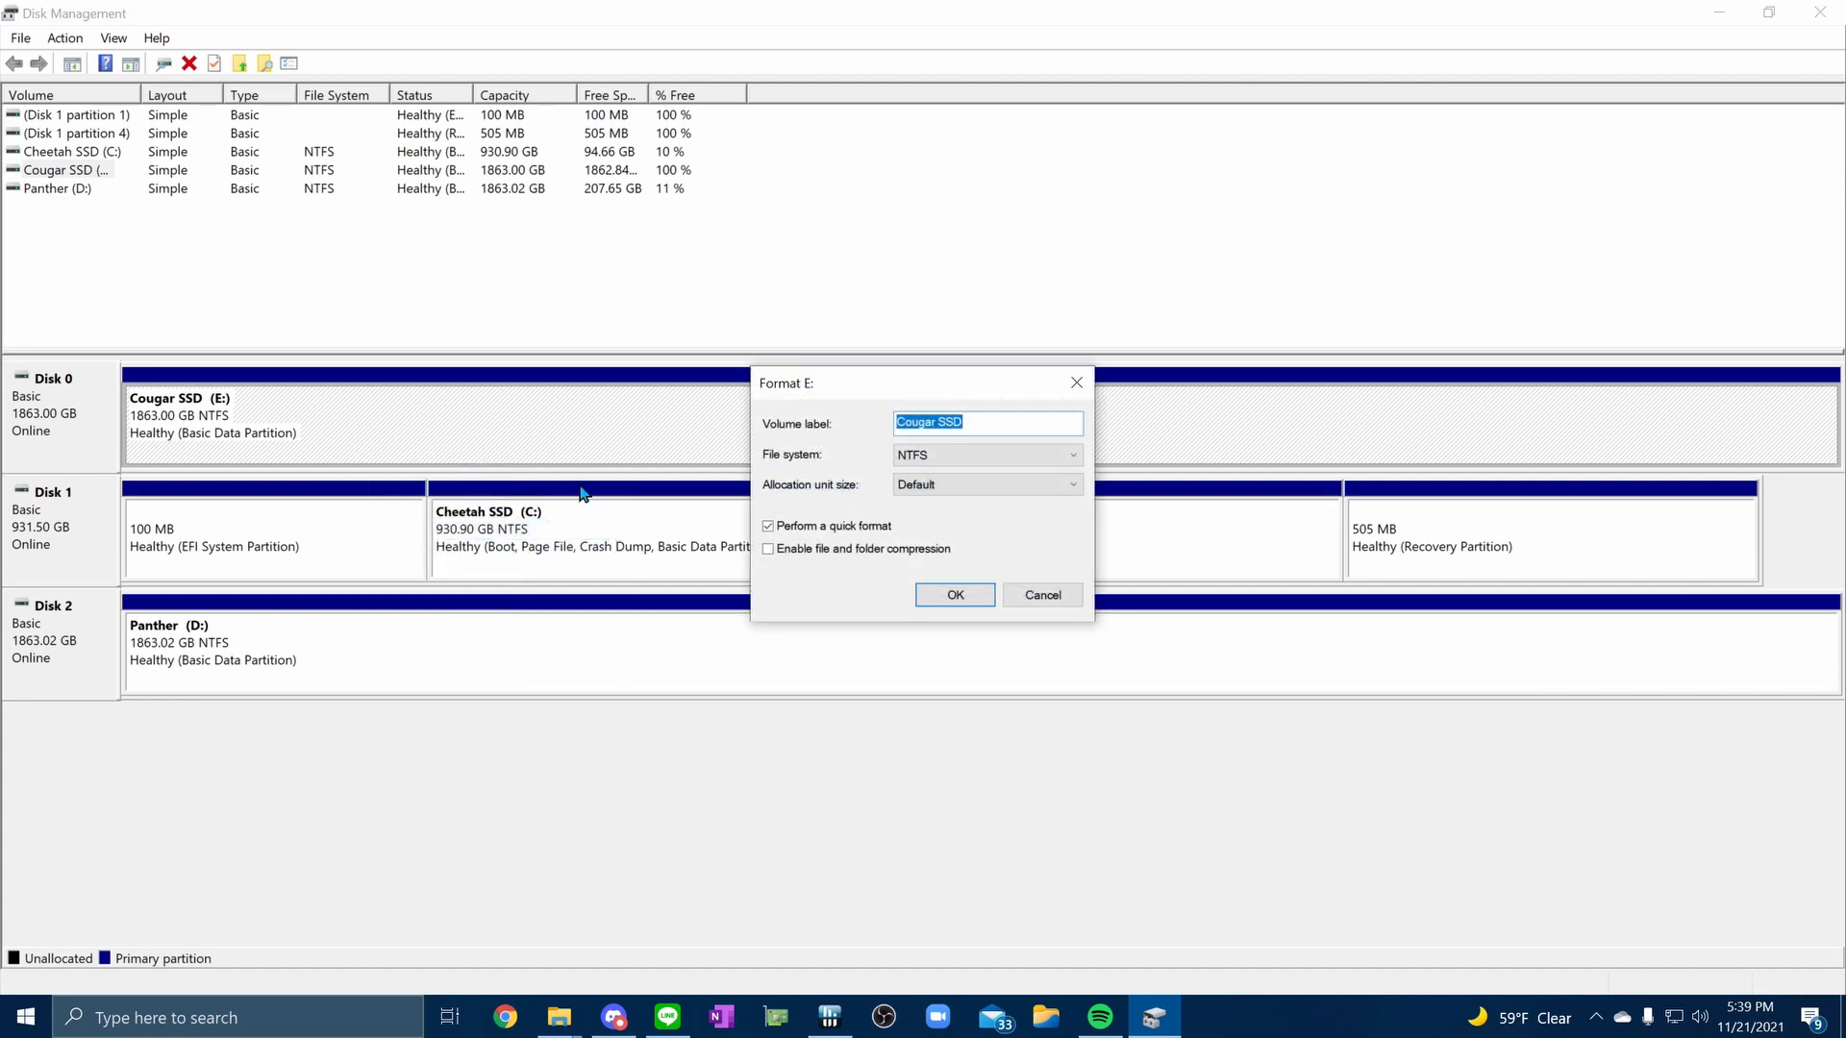
{"action": "mouse_move", "coordinate": [925, 577]}
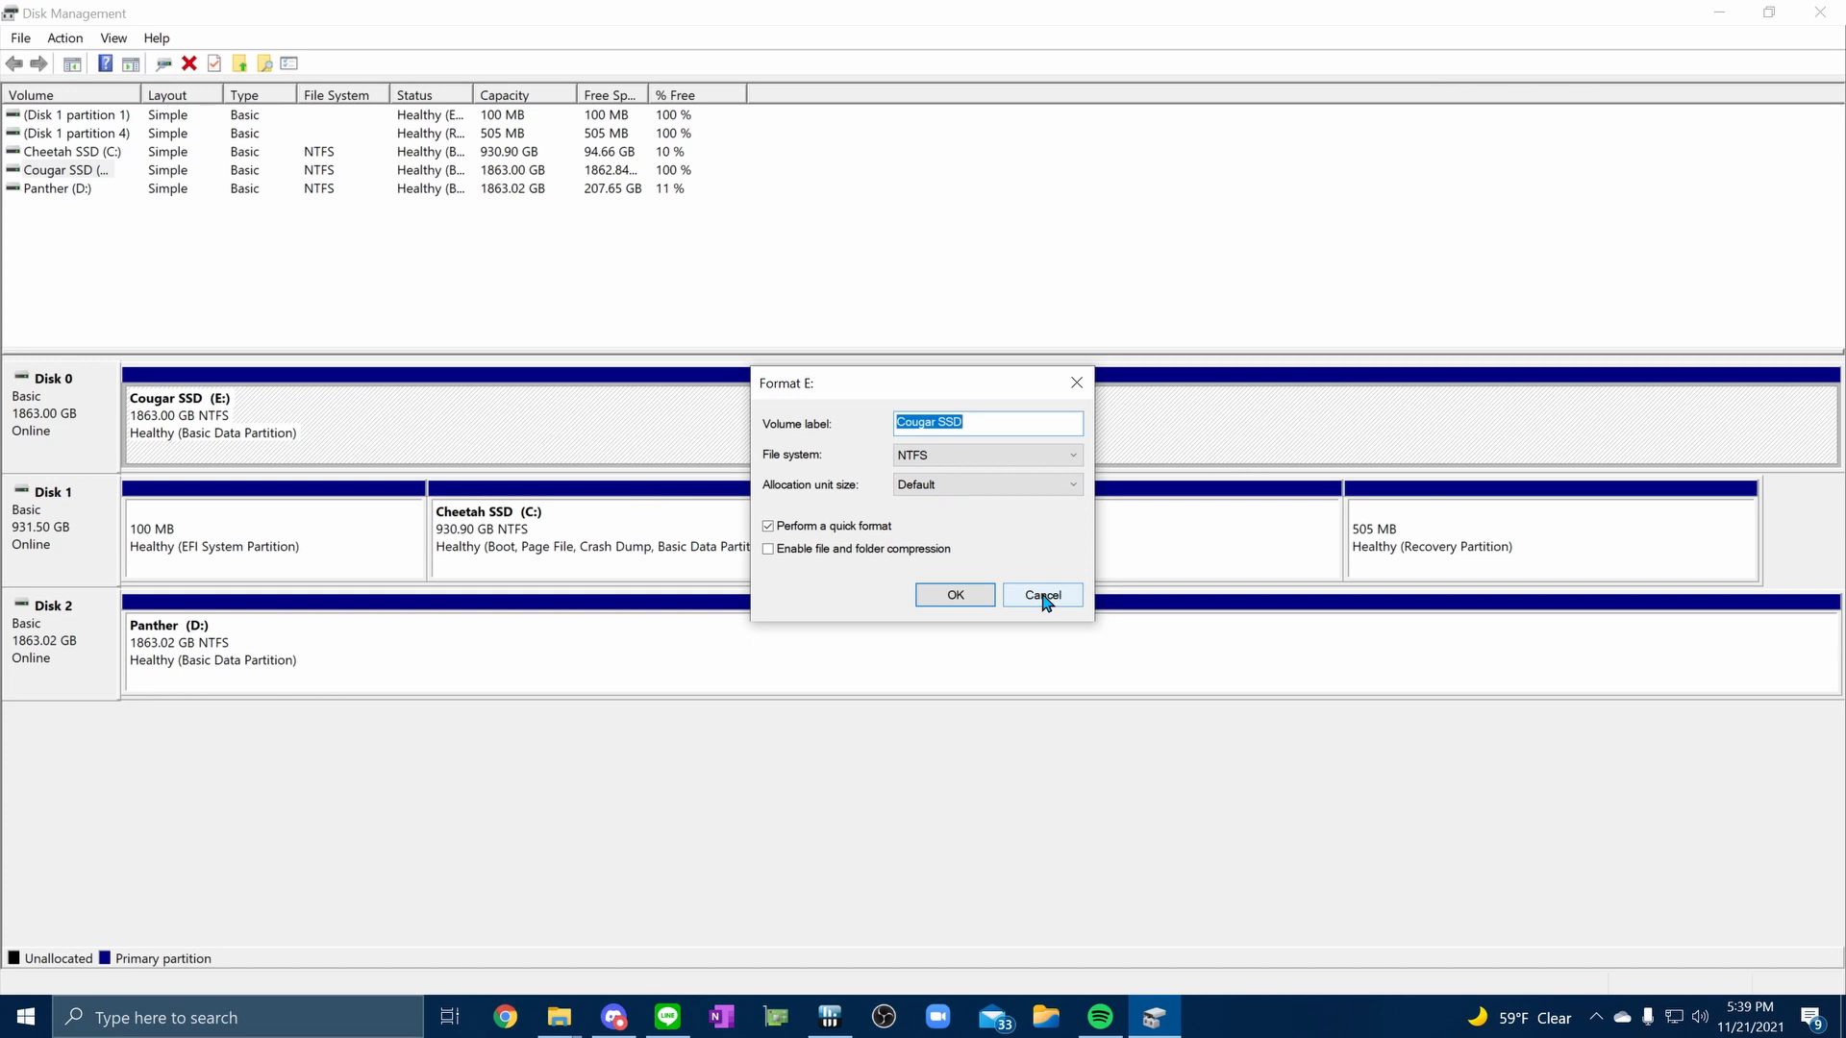
{"action": "left_click", "coordinate": [1041, 594]}
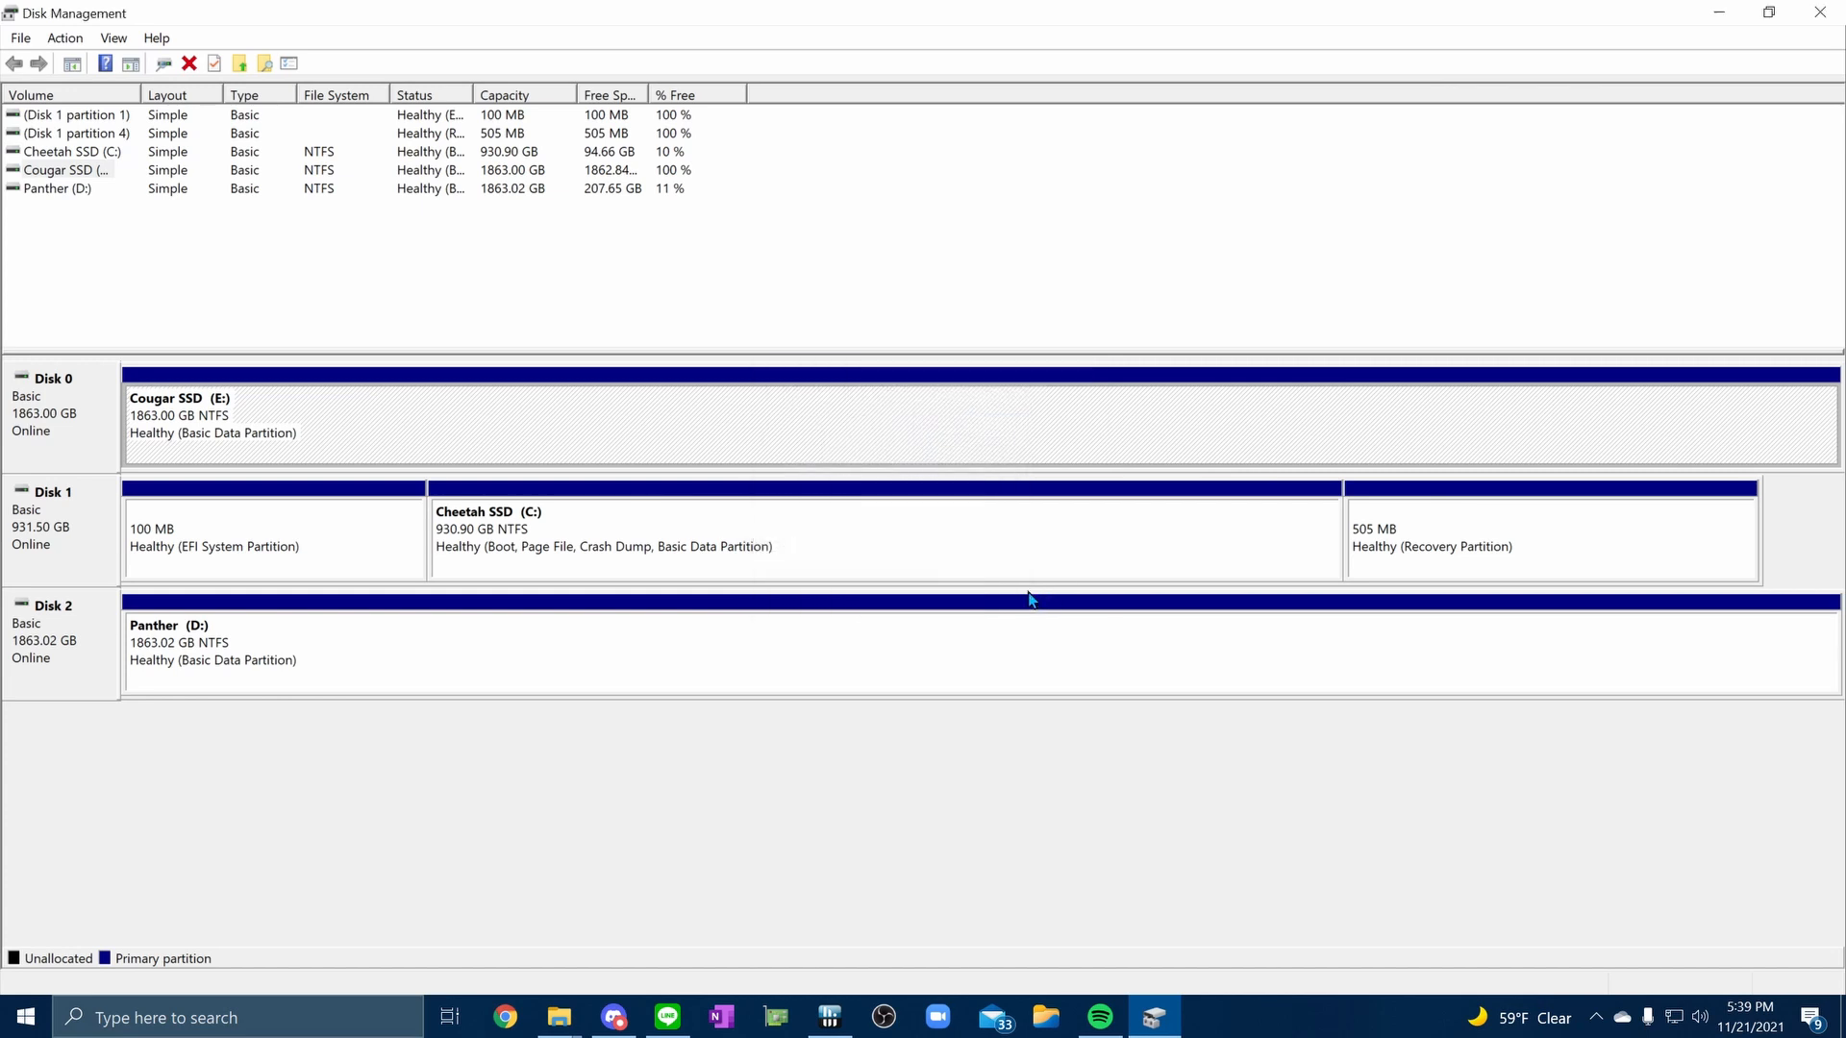
{"action": "mouse_move", "coordinate": [292, 331]}
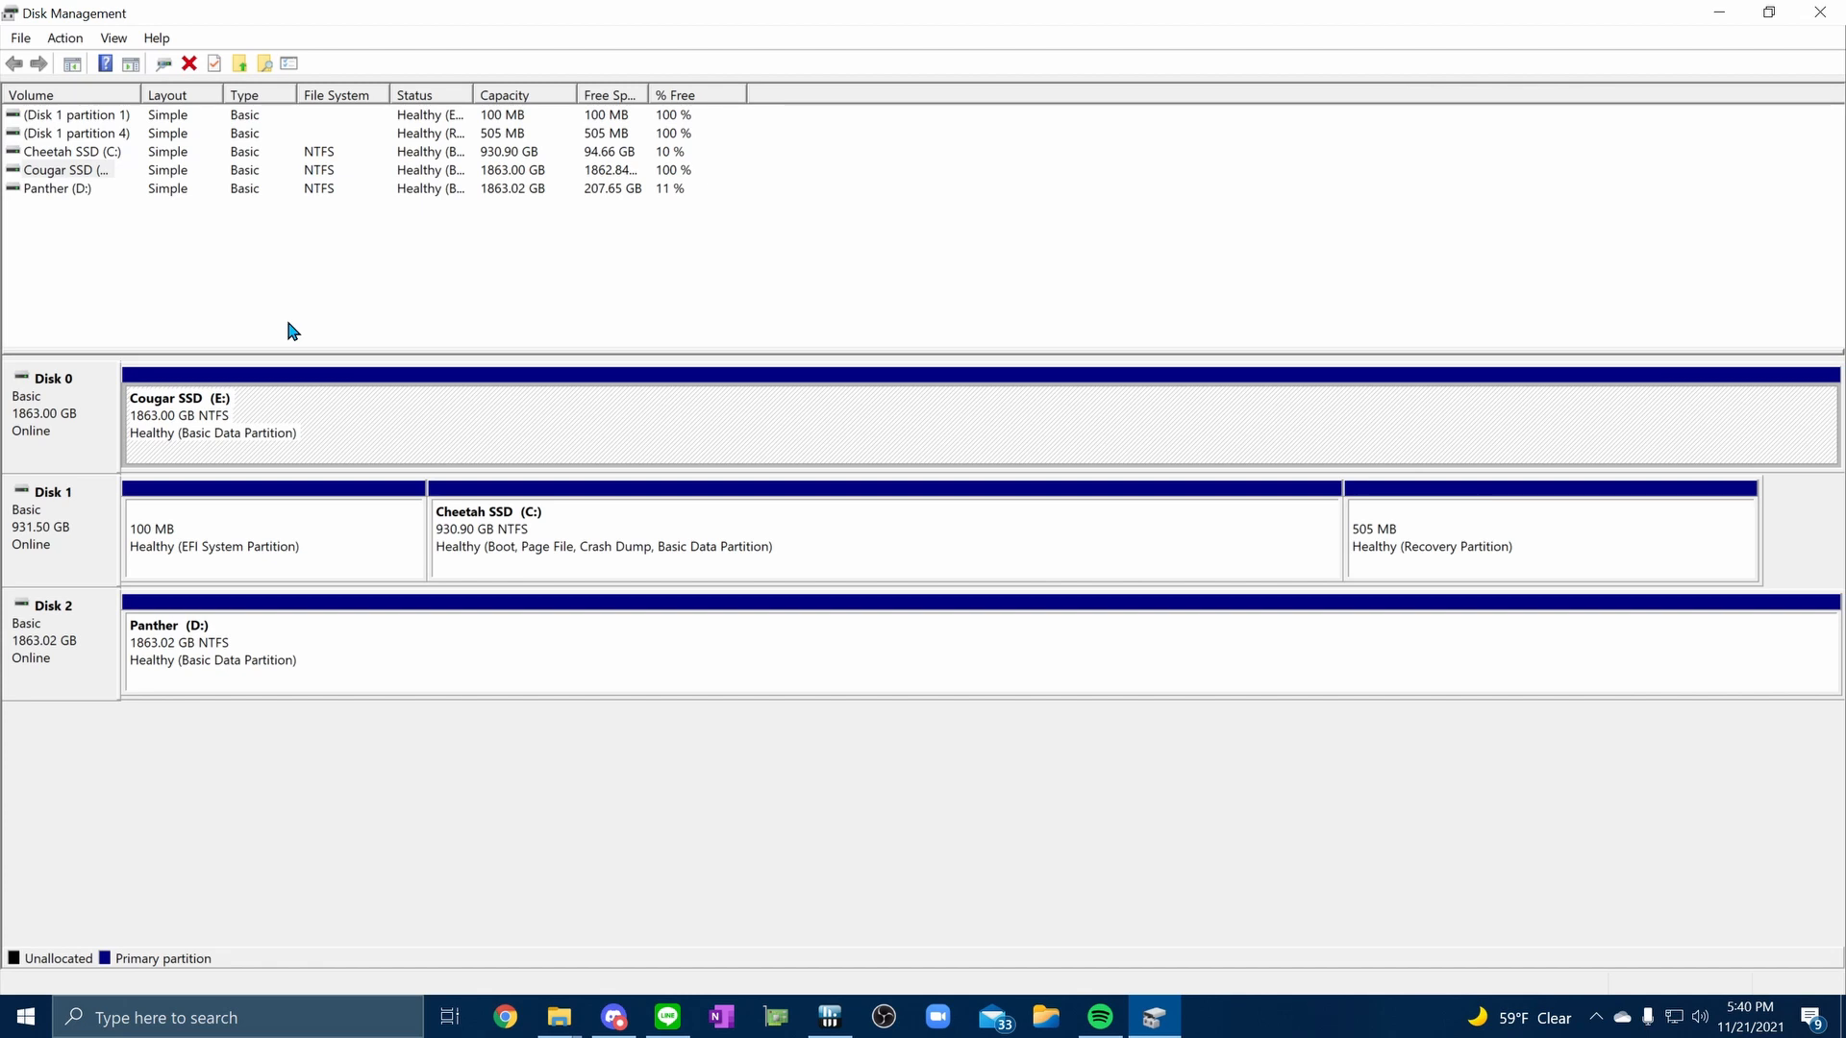
{"action": "mouse_move", "coordinate": [332, 442]}
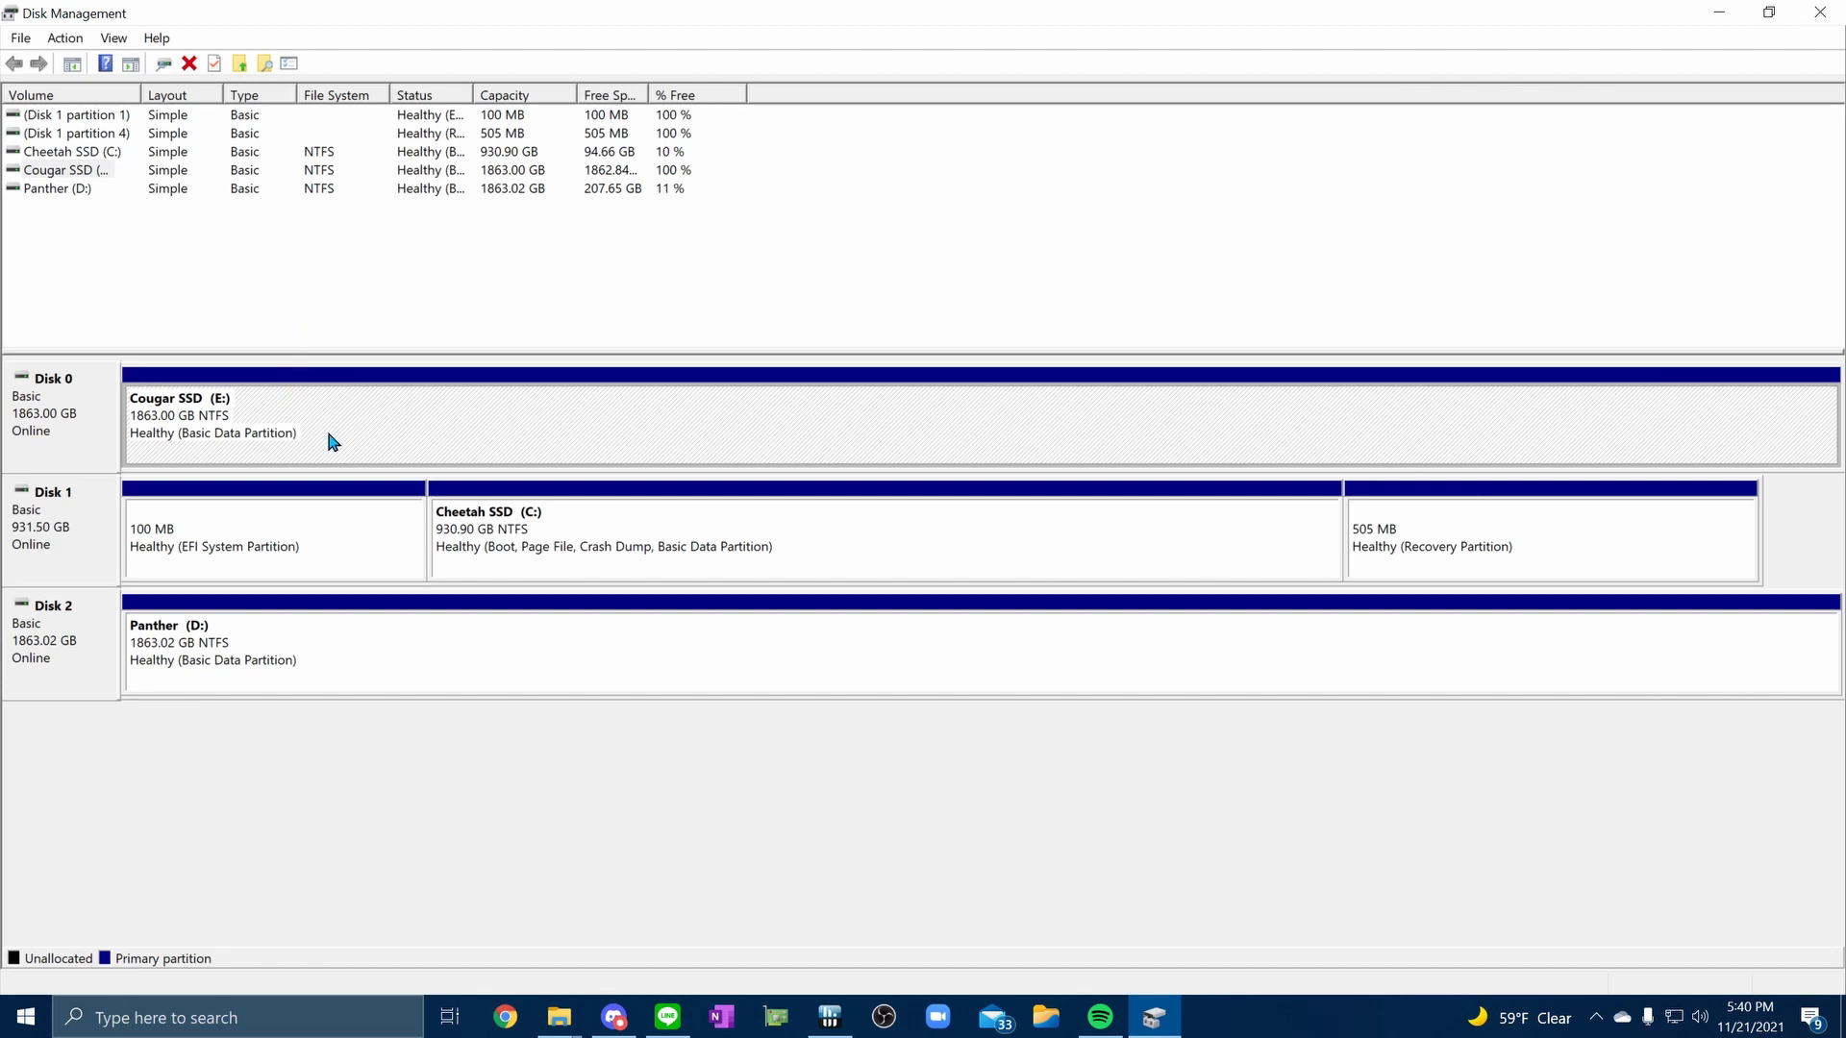
{"action": "left_click", "coordinate": [558, 1017]}
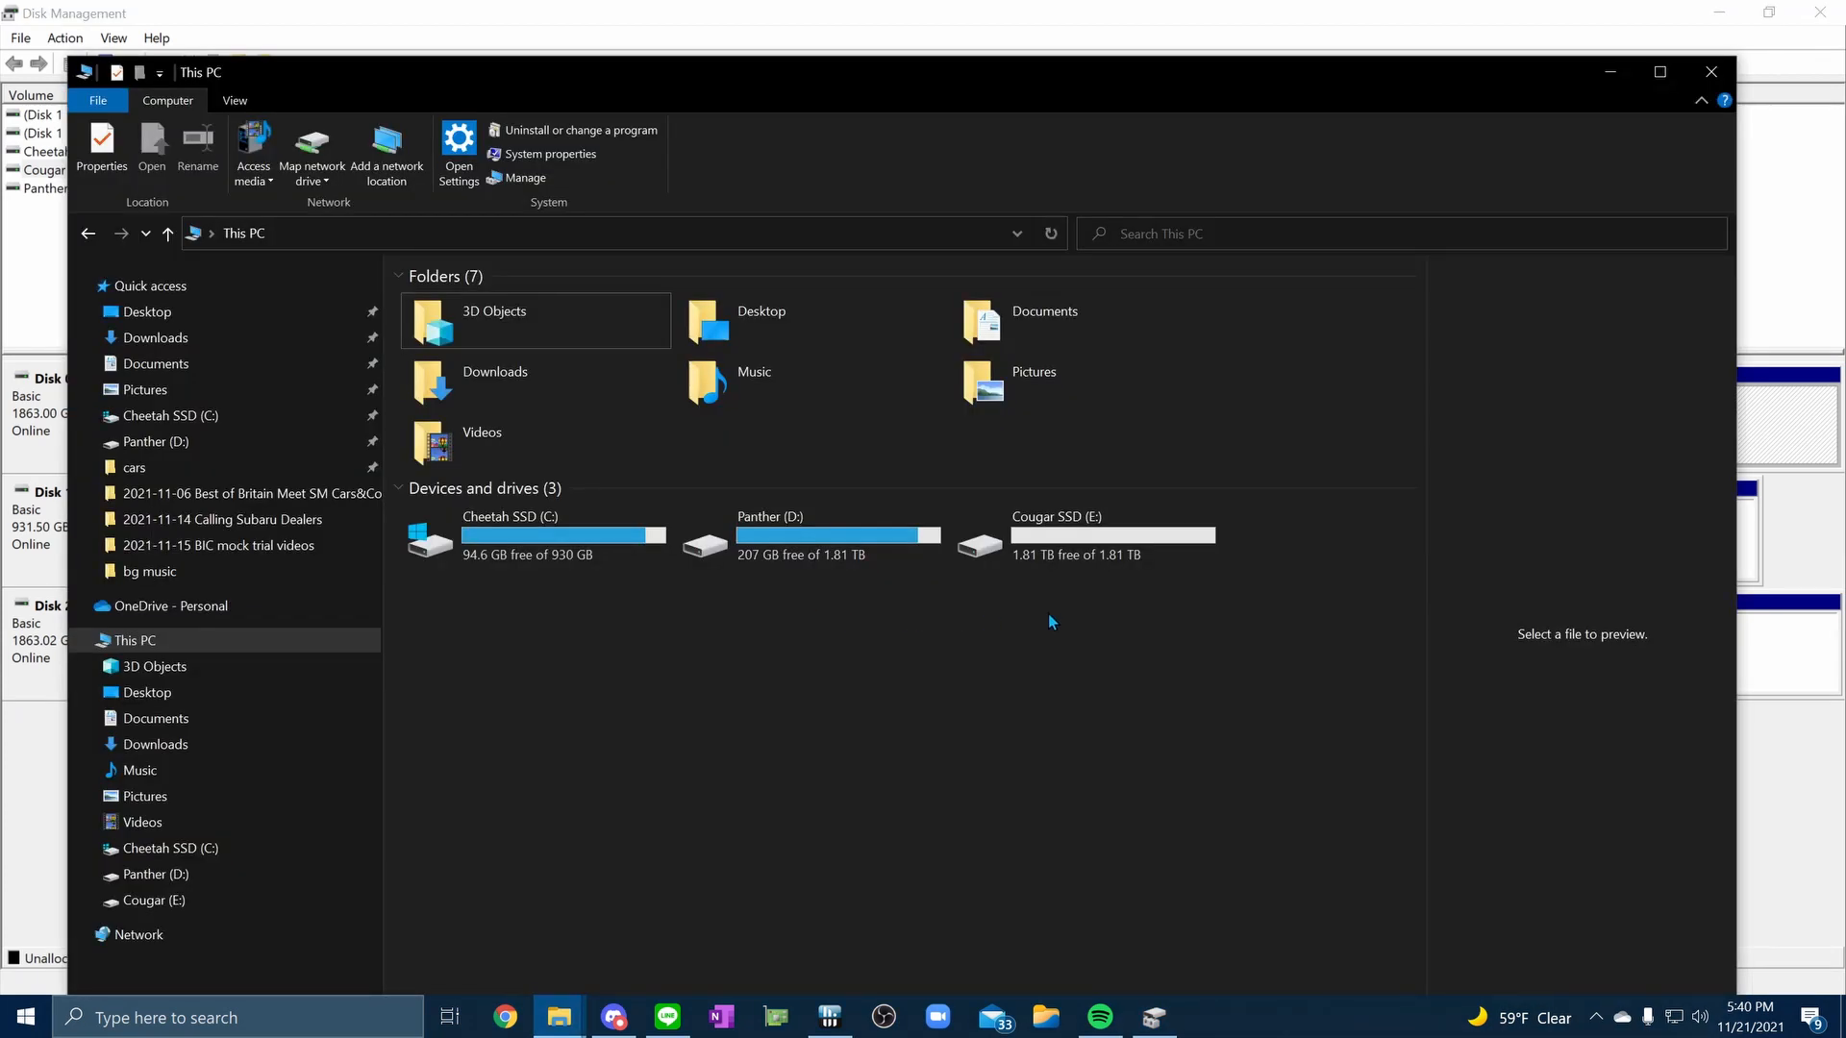
{"action": "mouse_move", "coordinate": [1108, 600]}
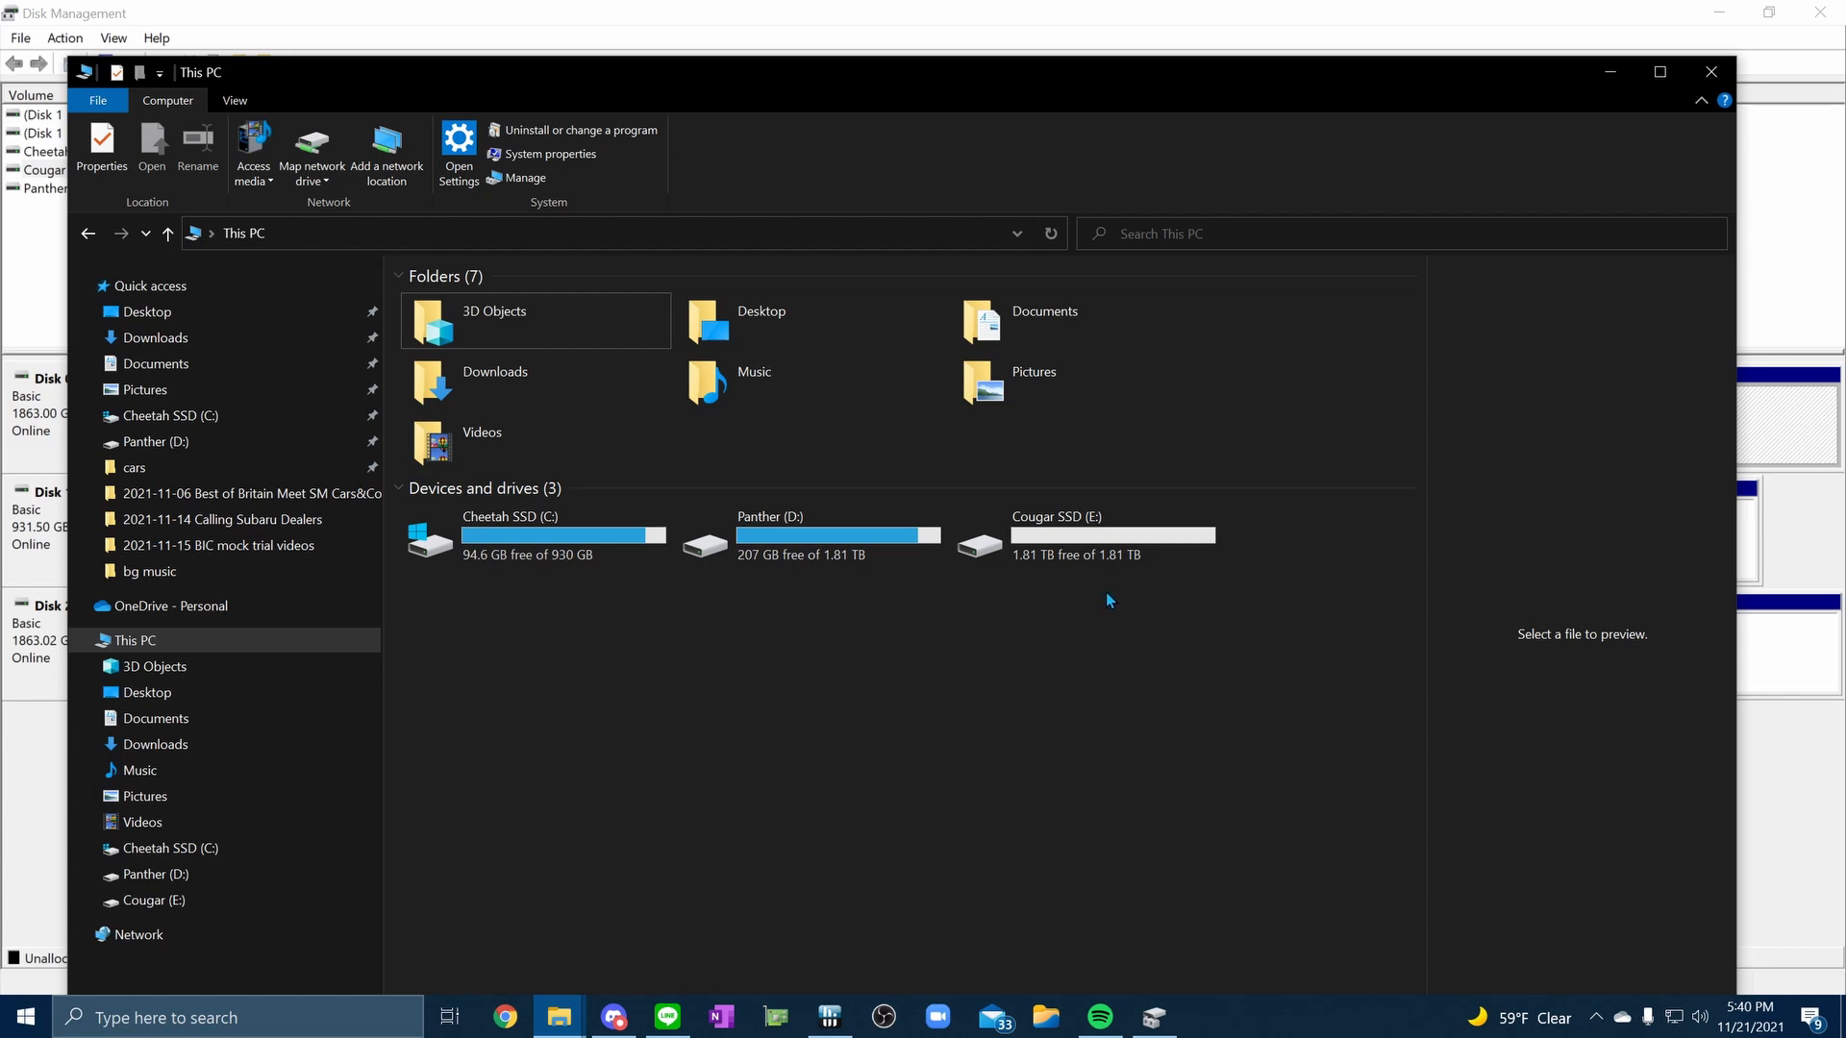